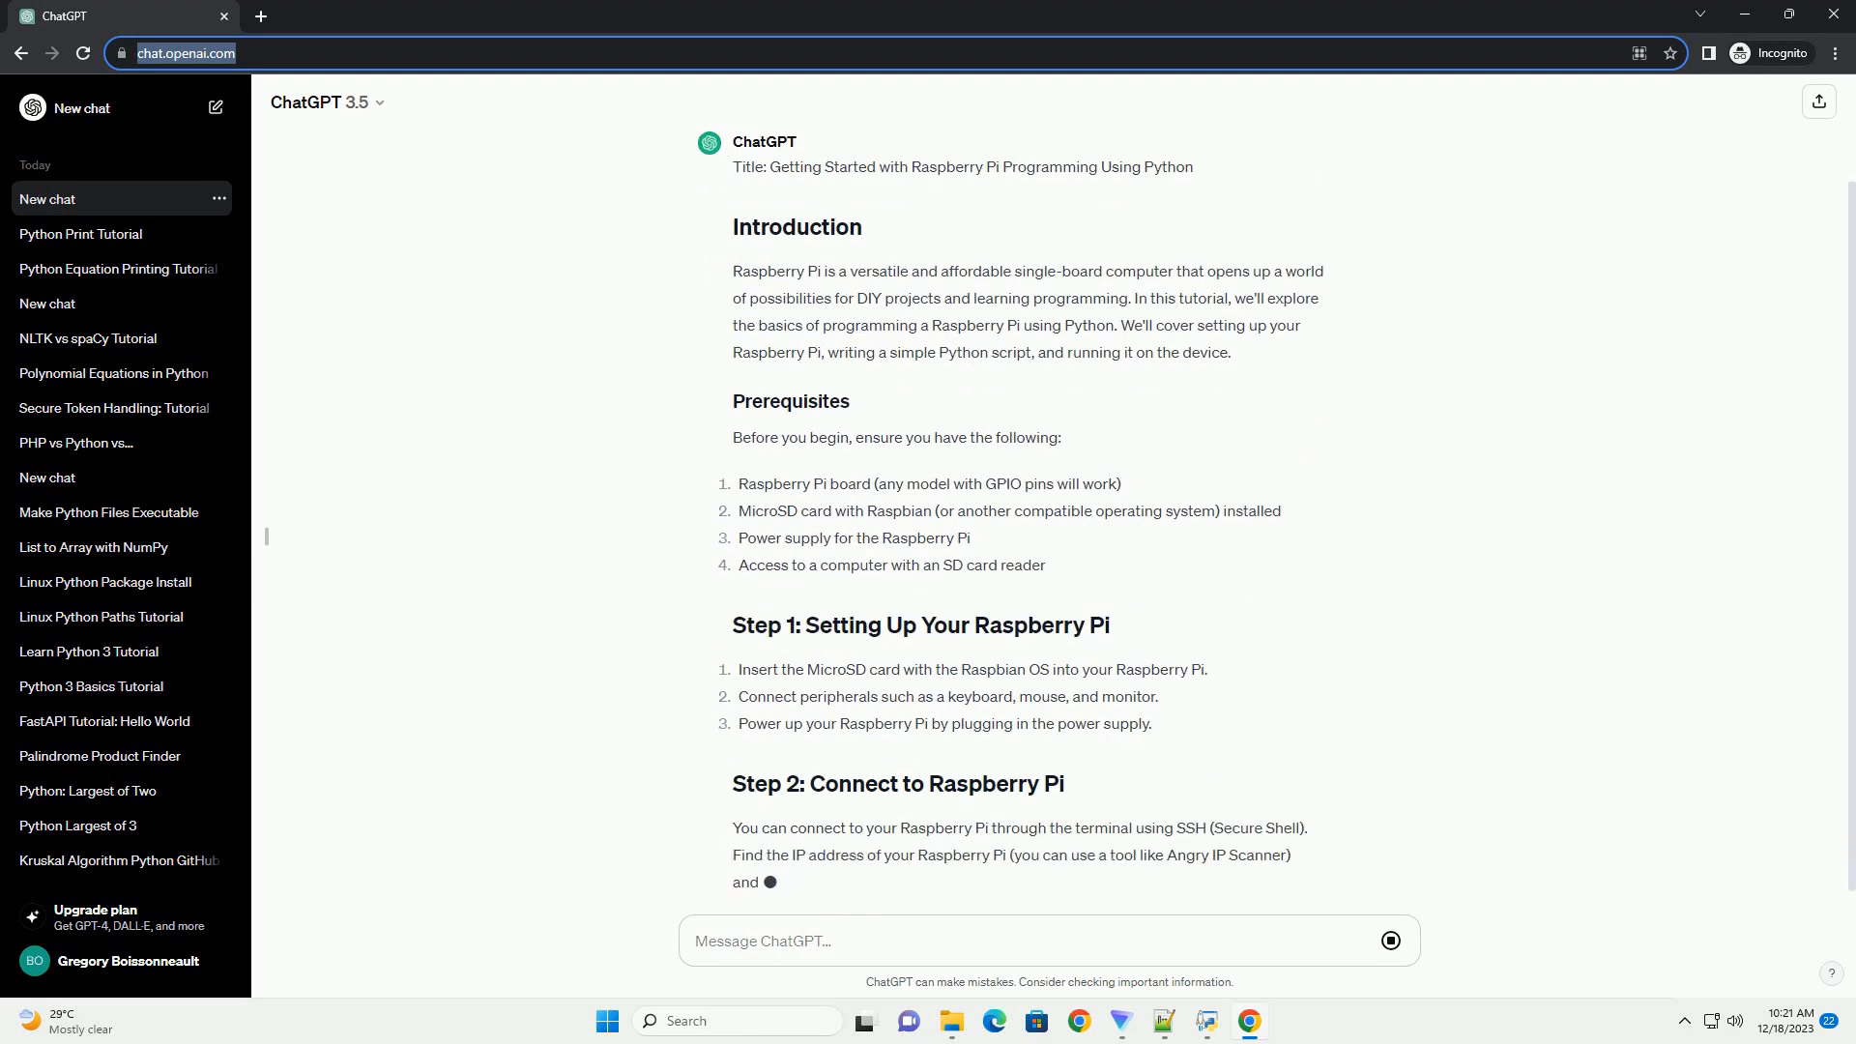
- Follow the streaming tutorial through setup, SSH connection, updates, Python install and the nano blink_led.py command
scroll(down, 3)
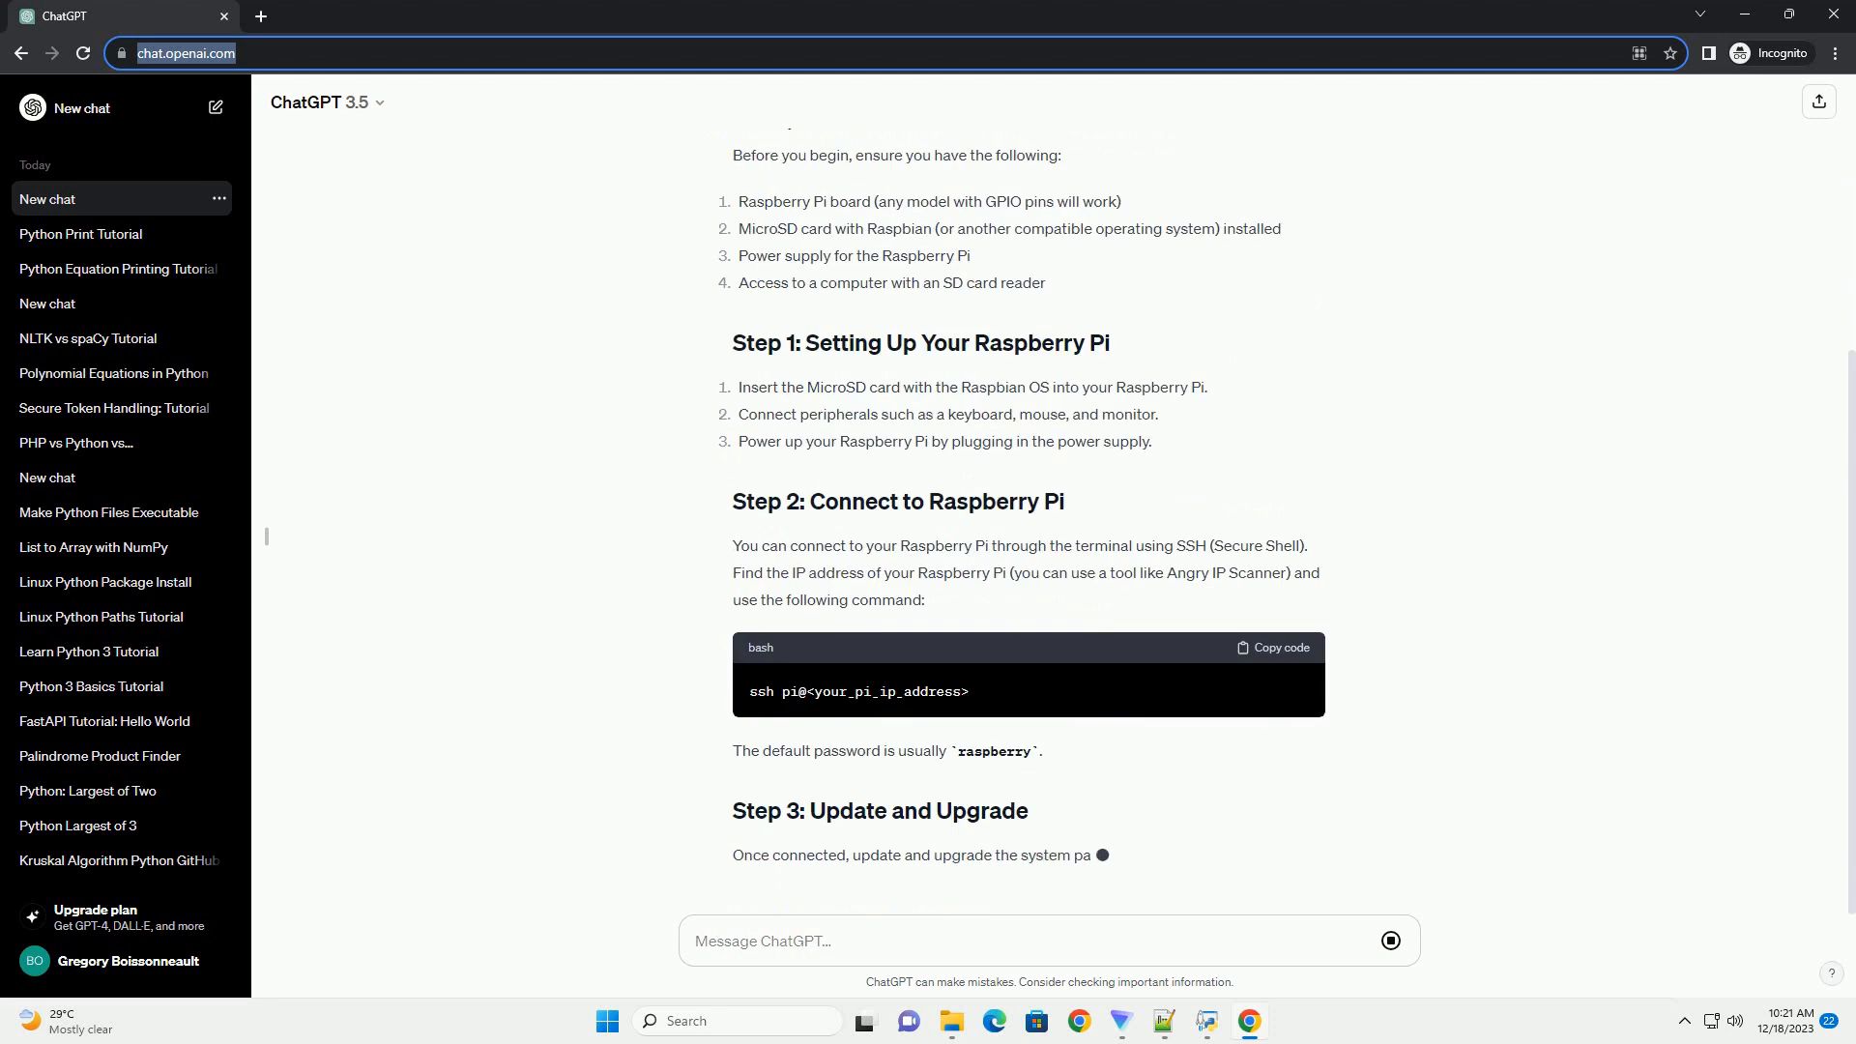
scroll(down, 3)
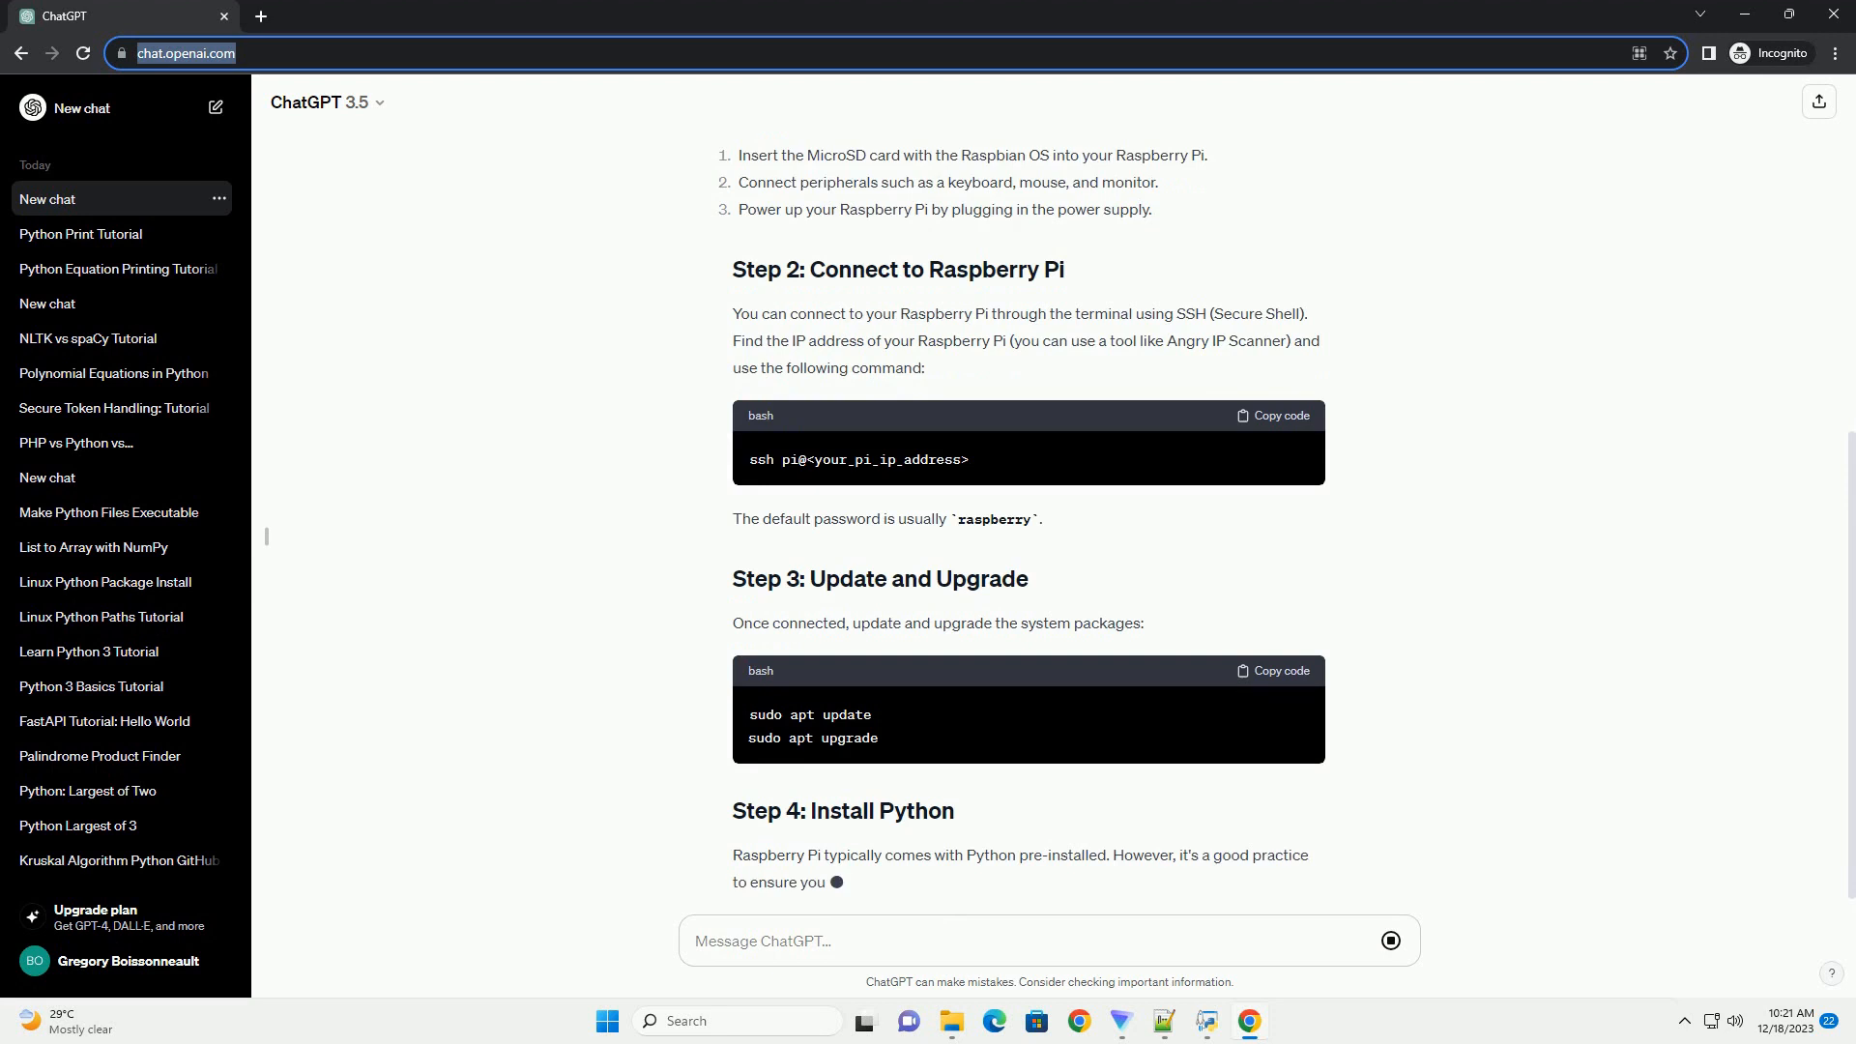
scroll(down, 3)
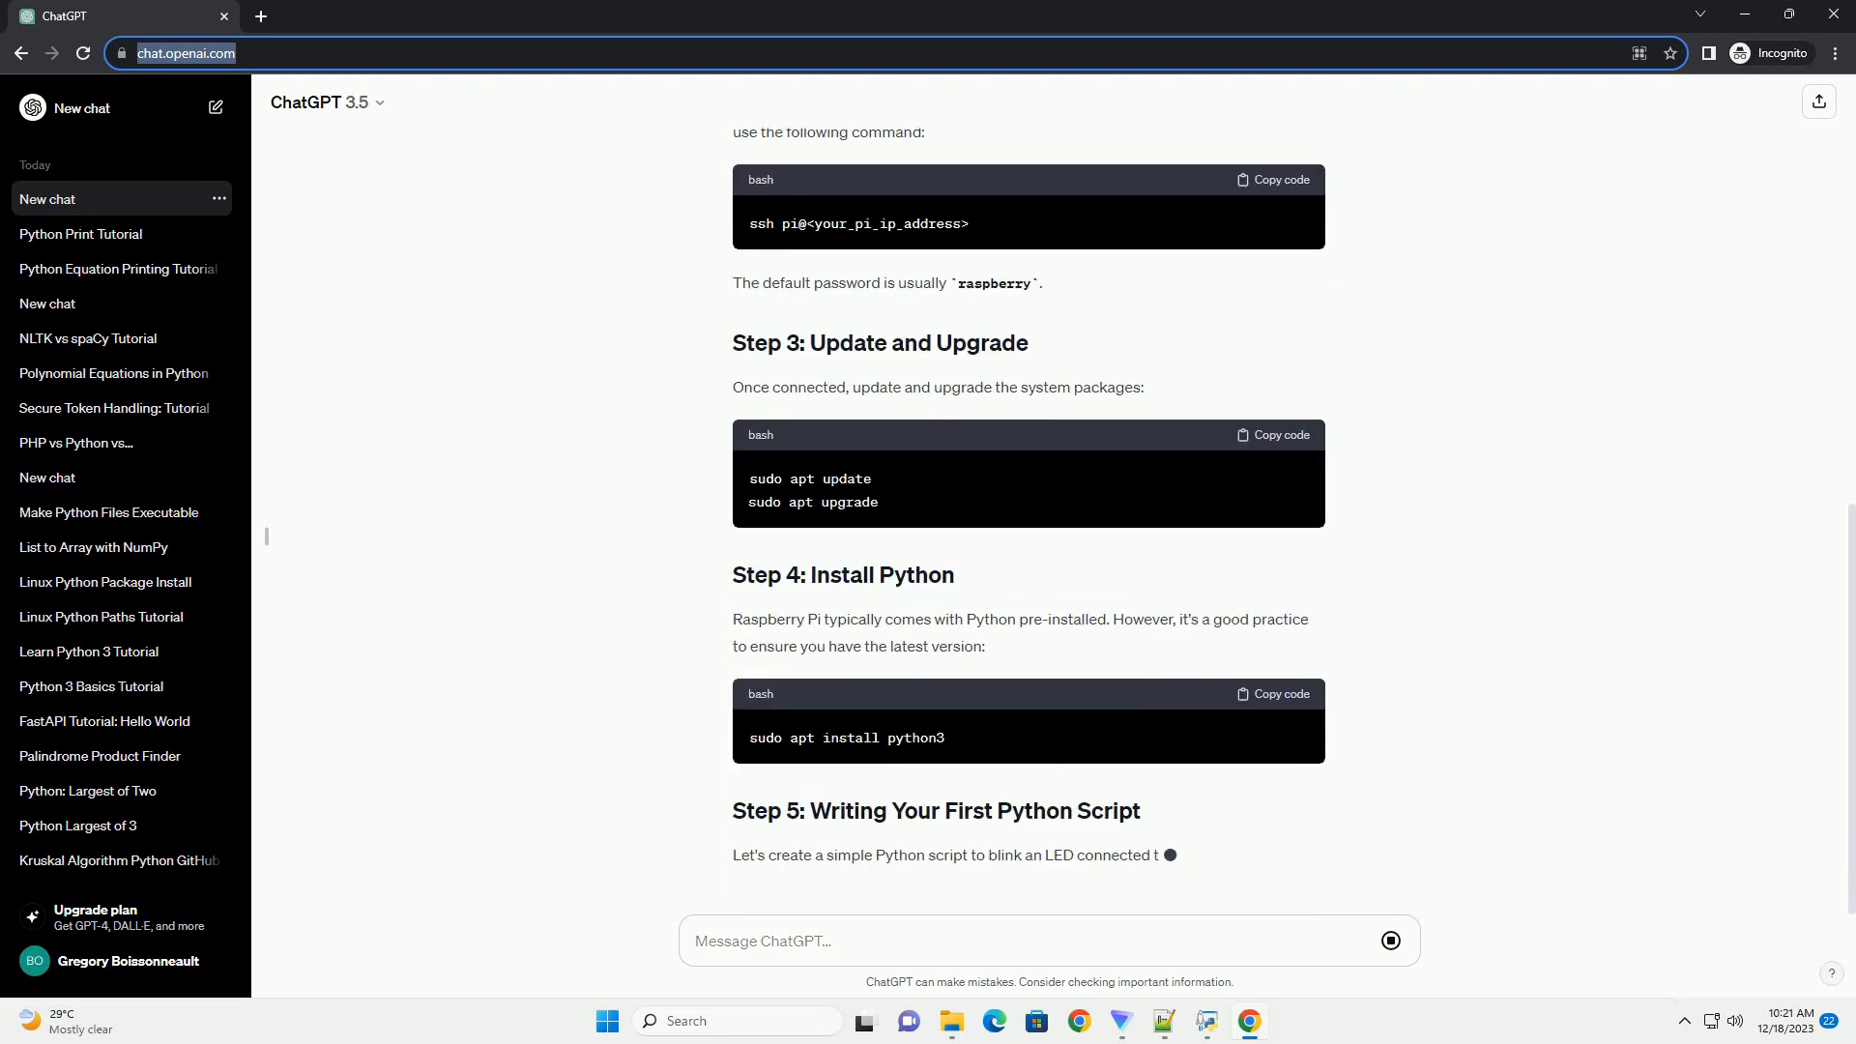
scroll(down, 3)
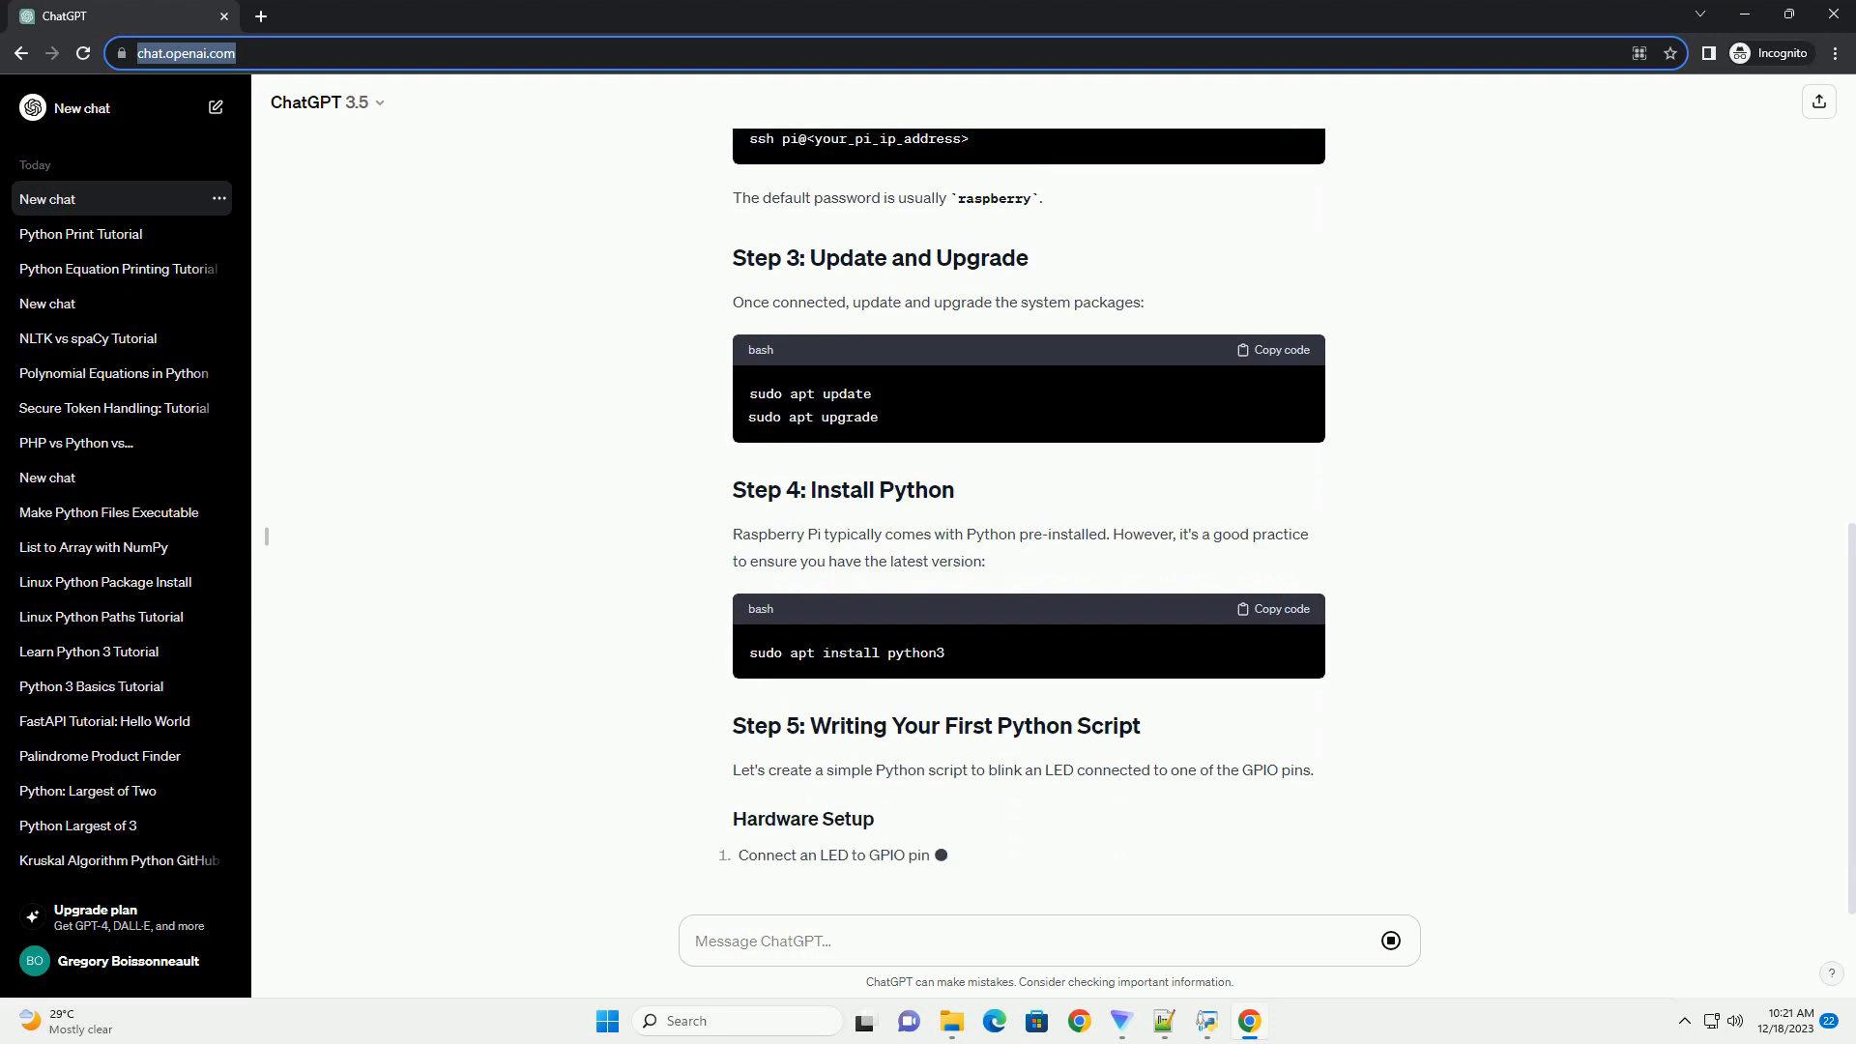
scroll(down, 3)
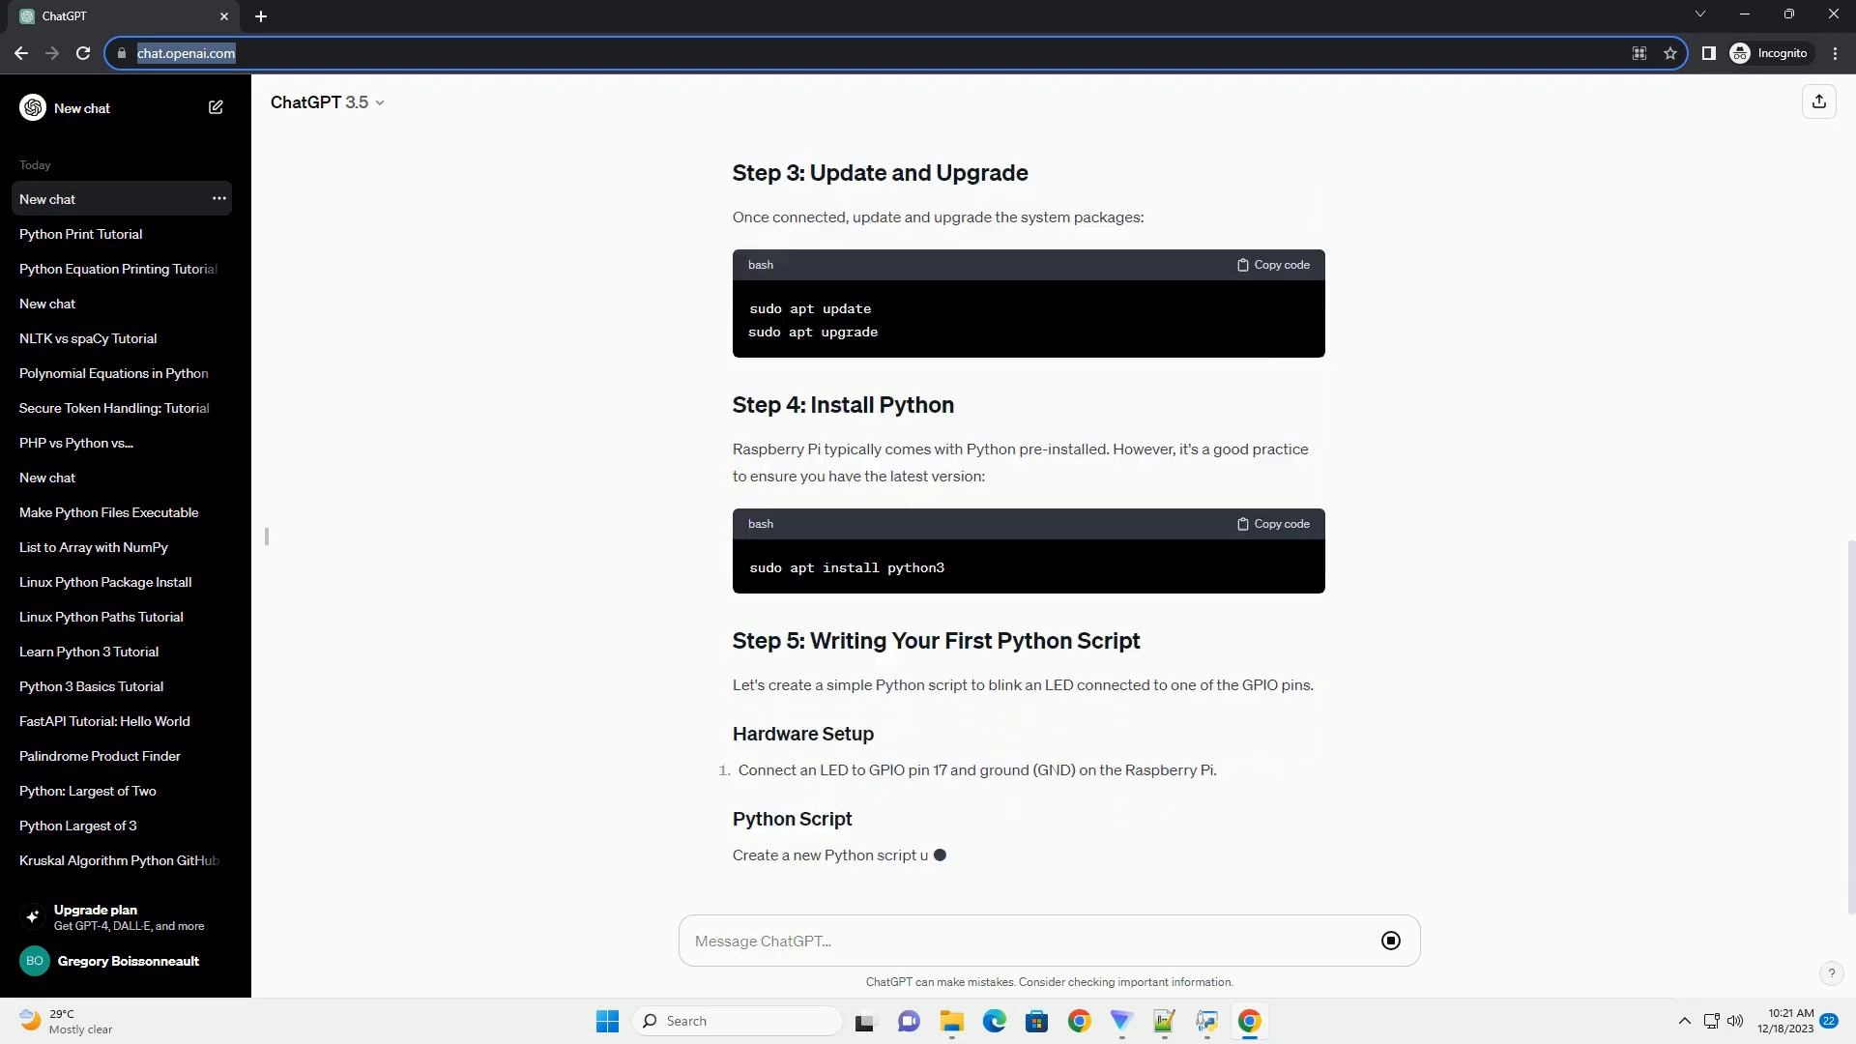
scroll(down, 3)
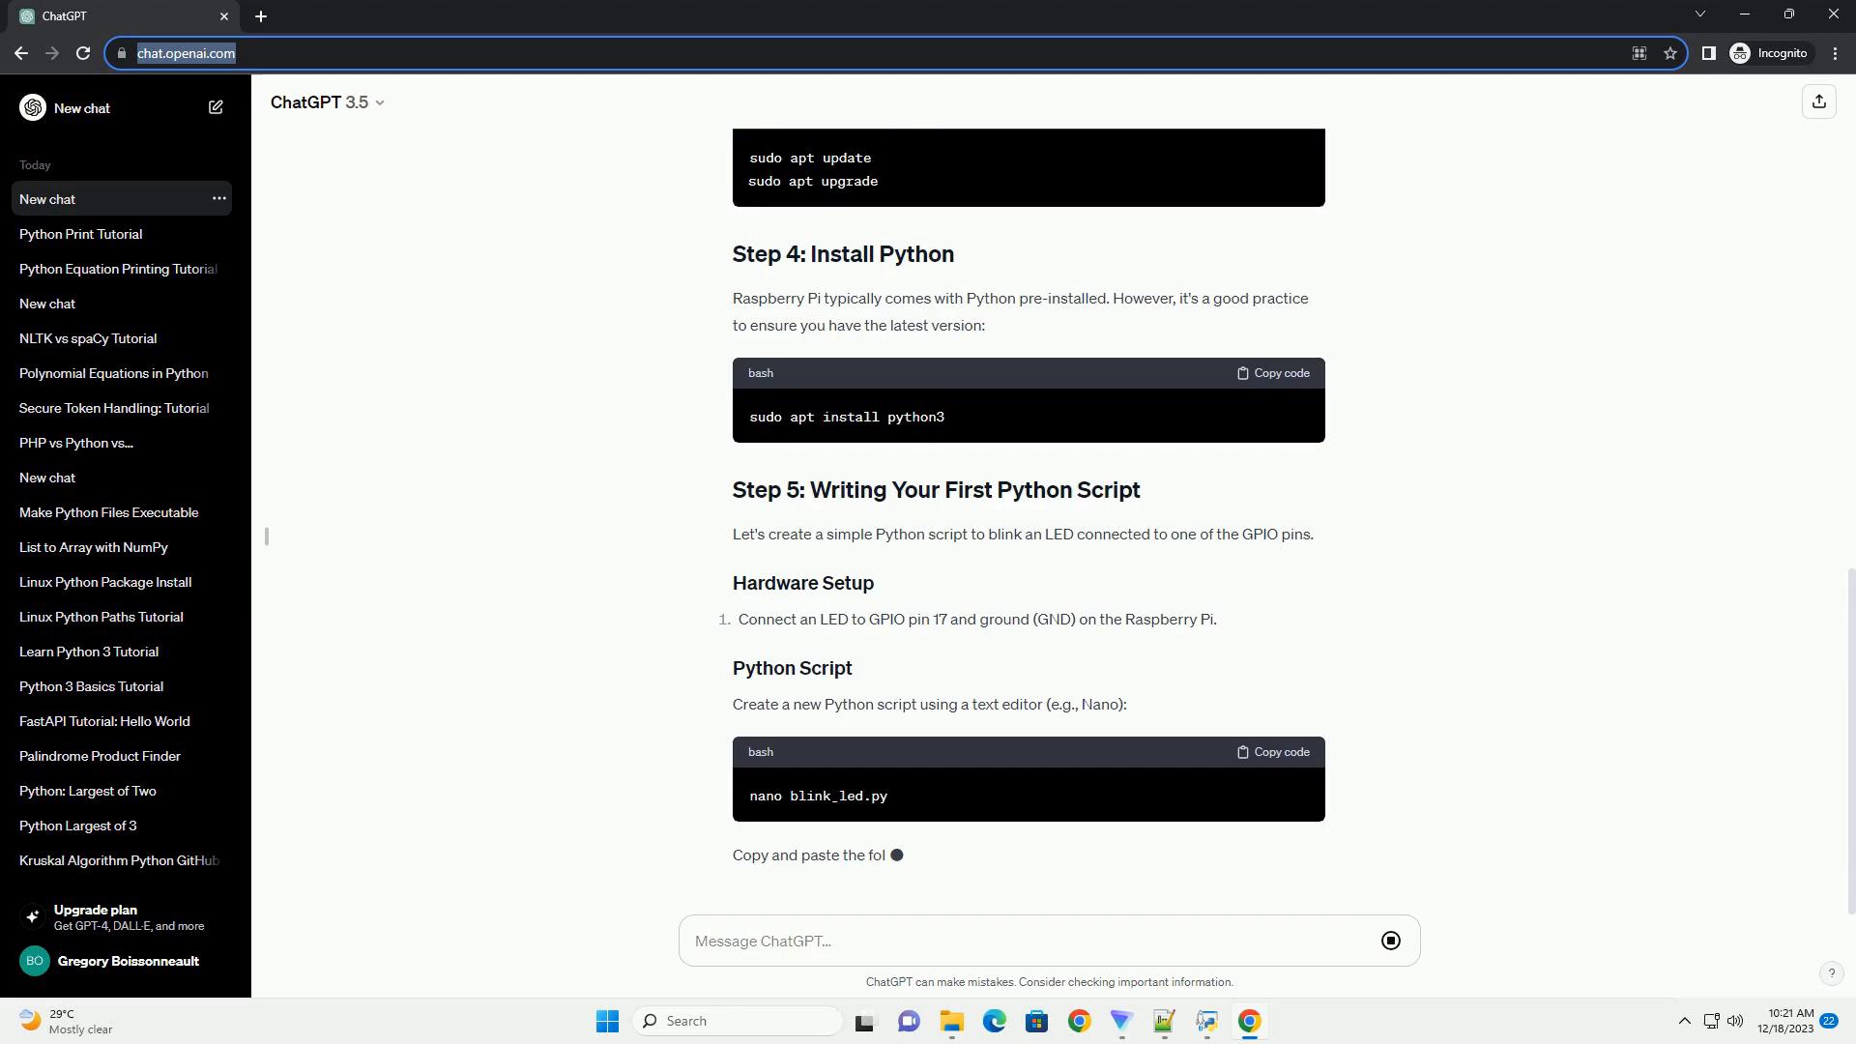
- Follow the GPIO blink_led.py code block, save-and-exit notes and the python3 blink_led.py run command
scroll(down, 3)
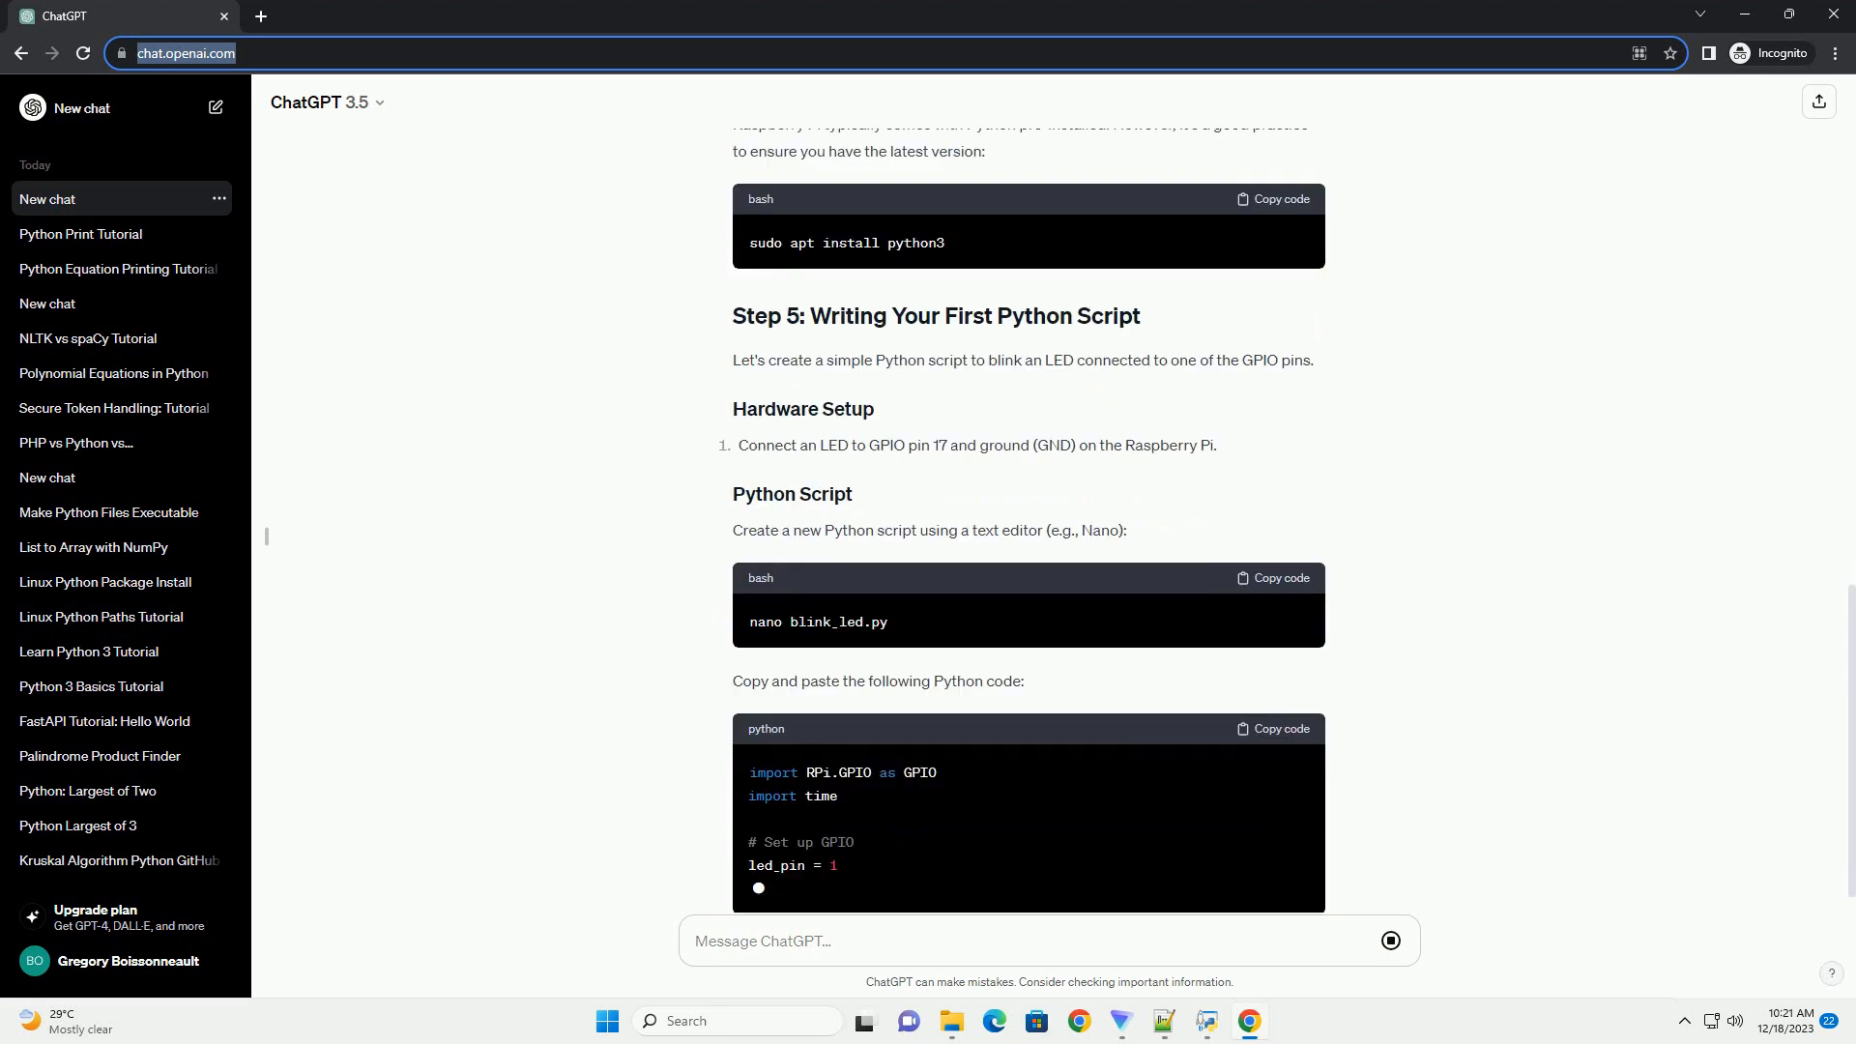
scroll(down, 3)
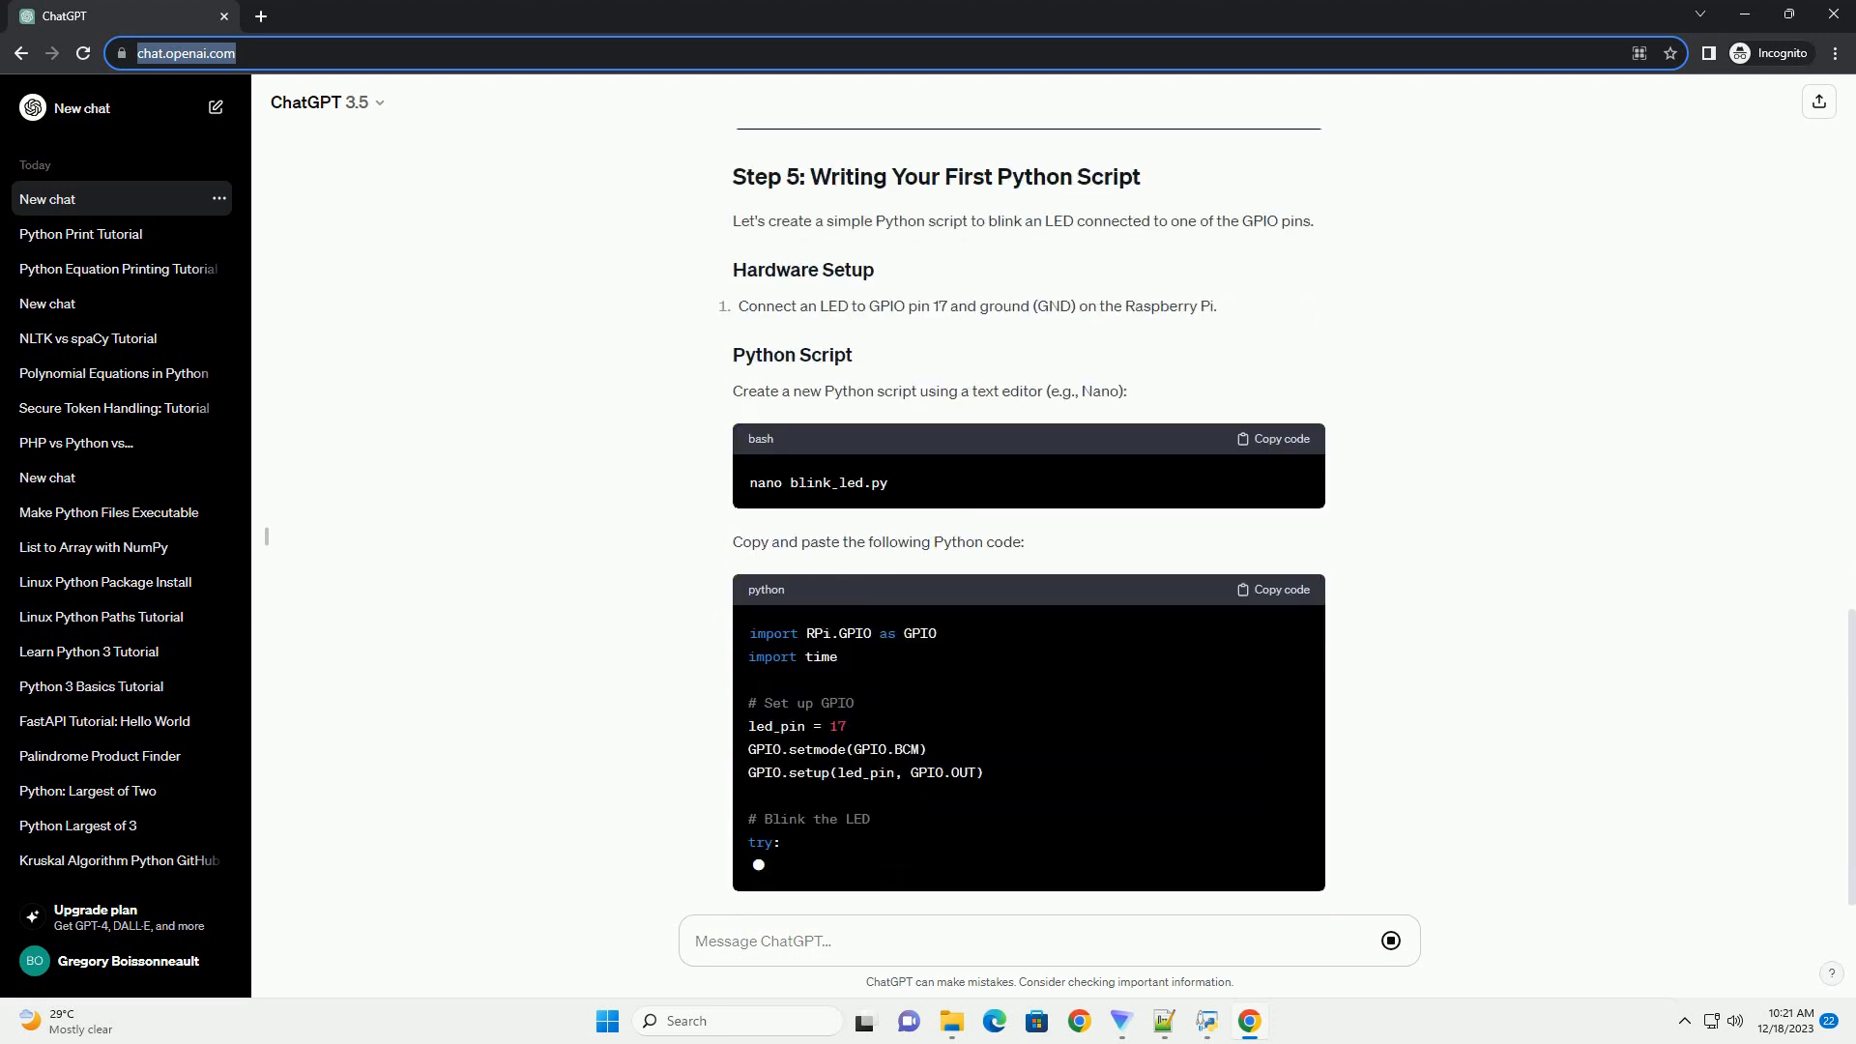
scroll(down, 3)
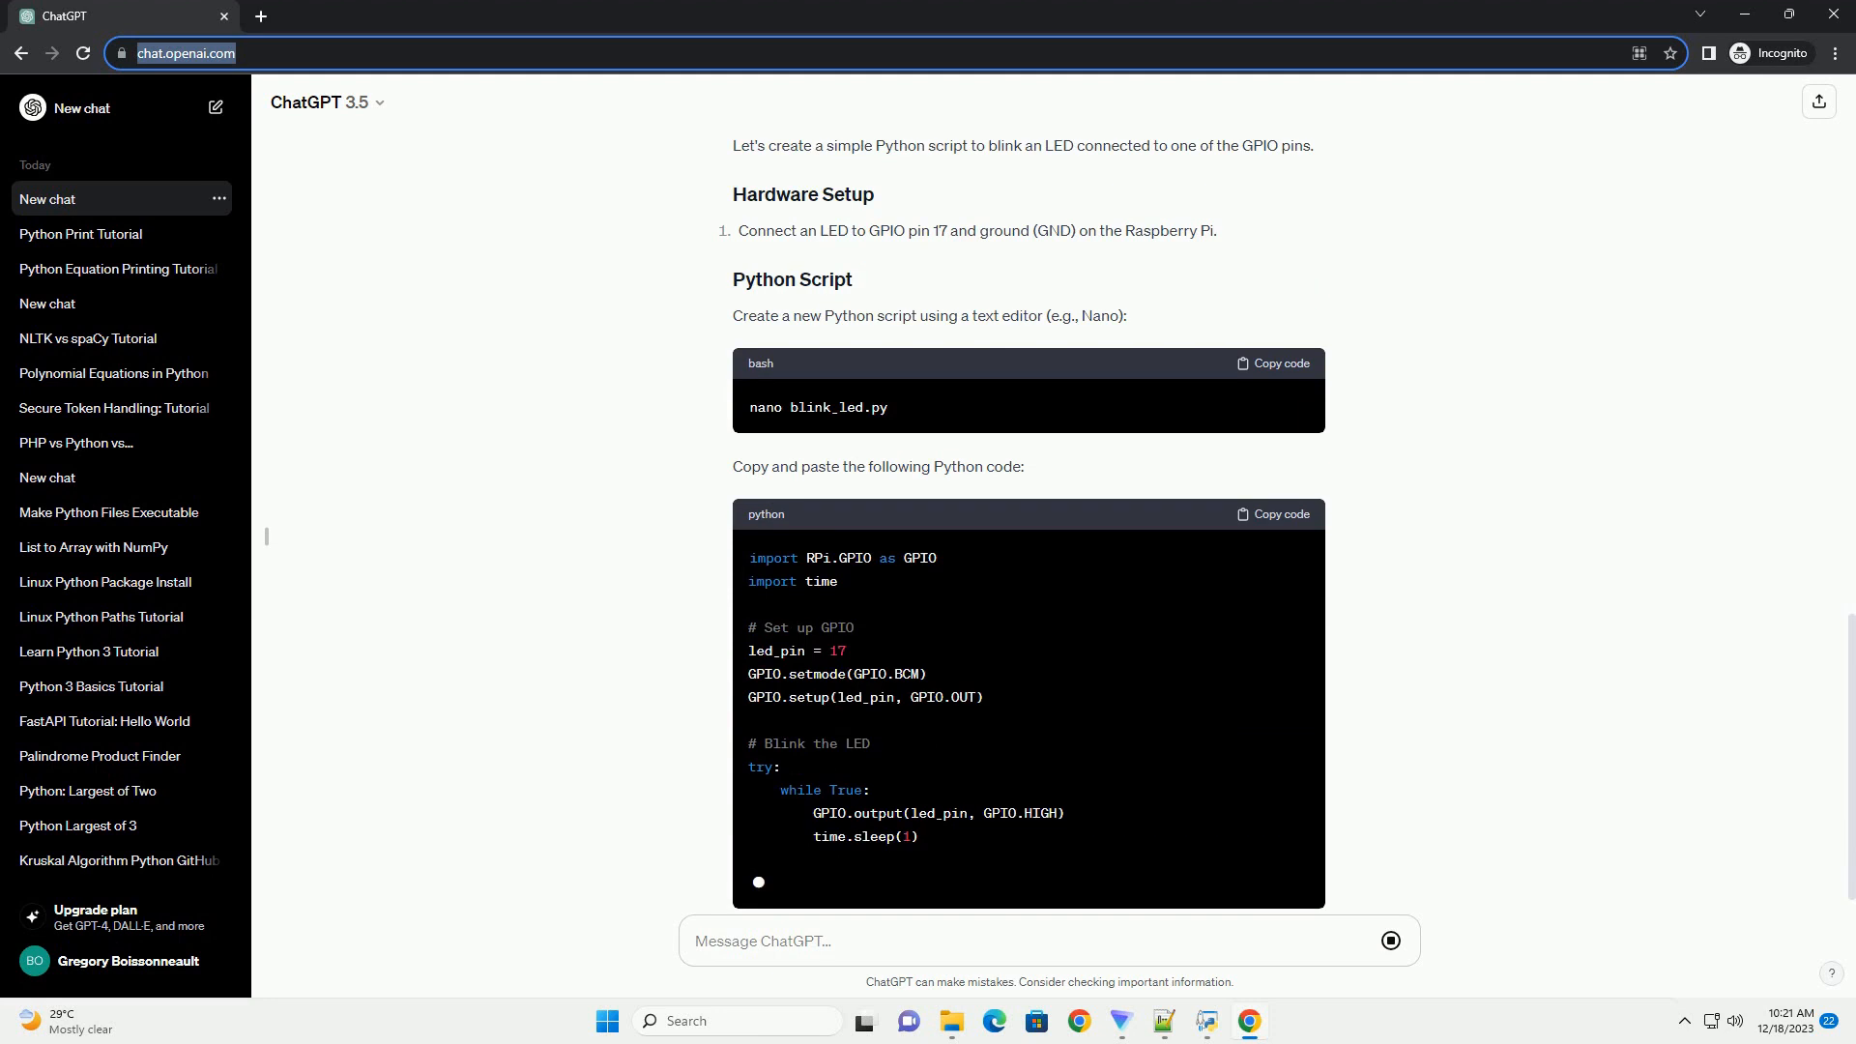
scroll(down, 3)
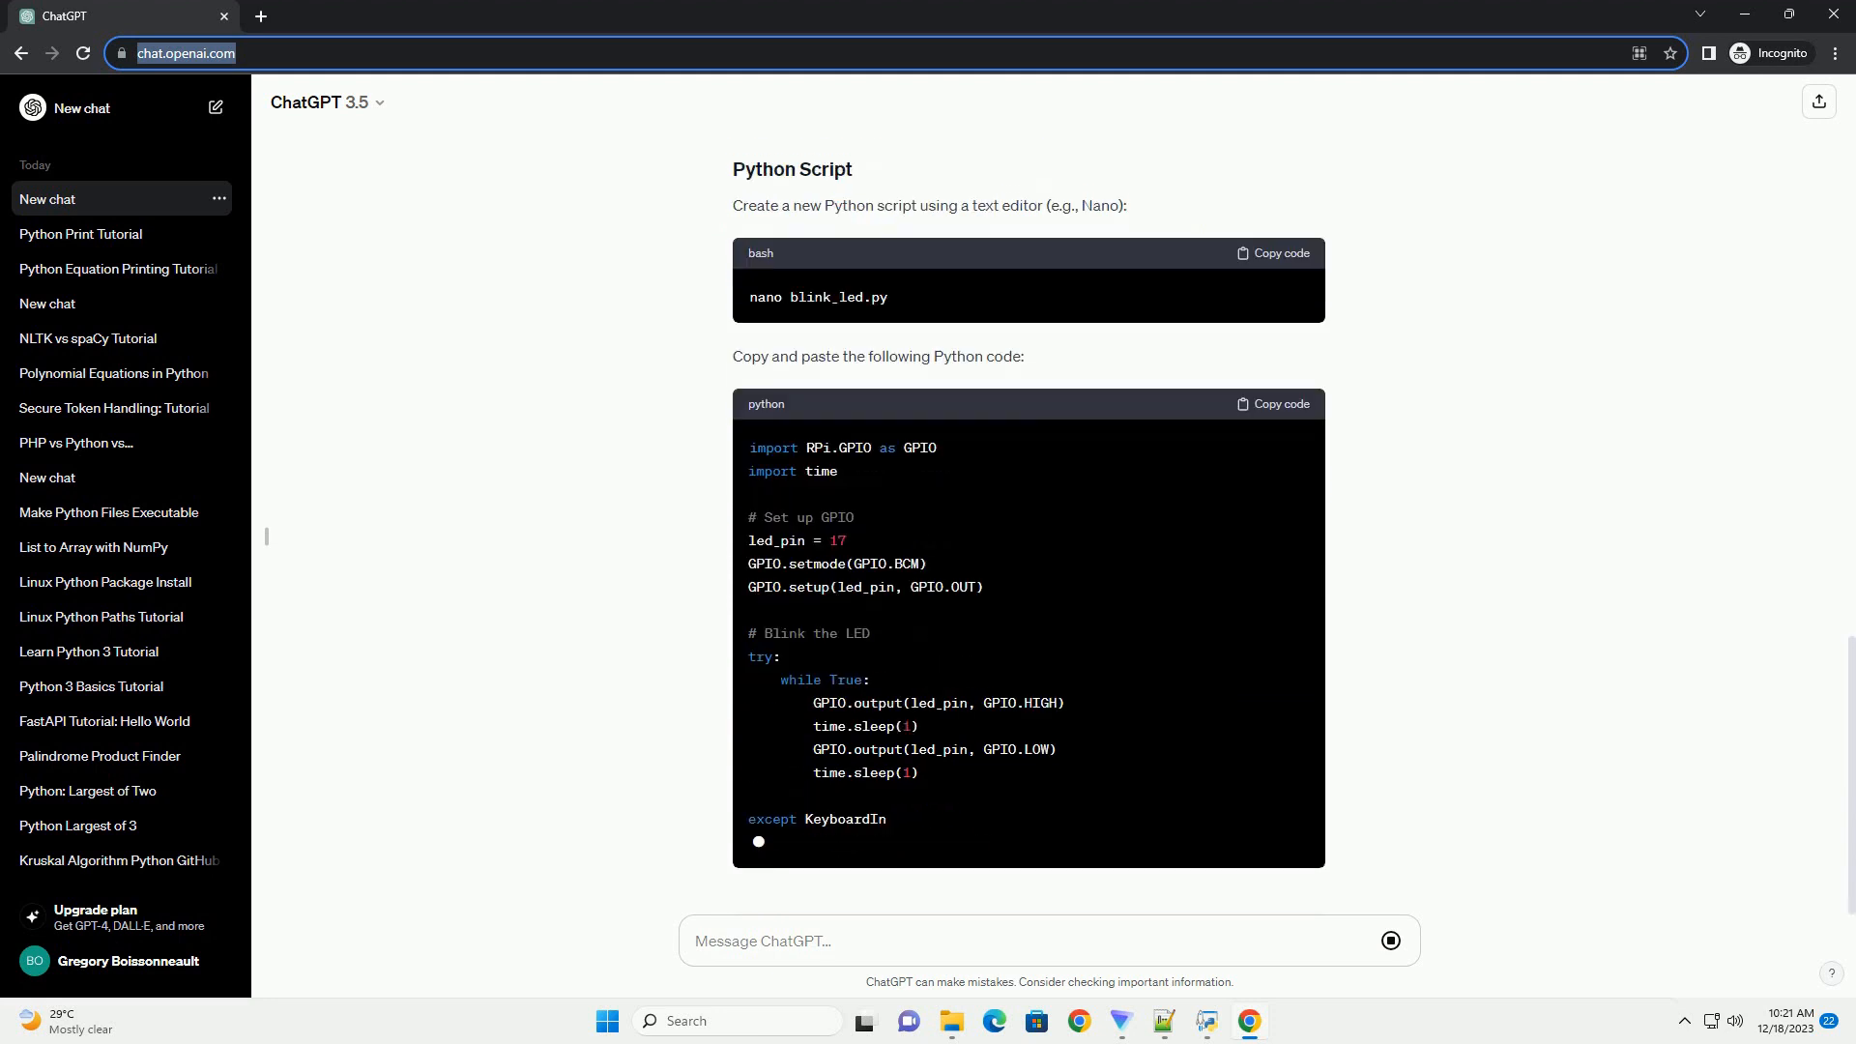
scroll(down, 3)
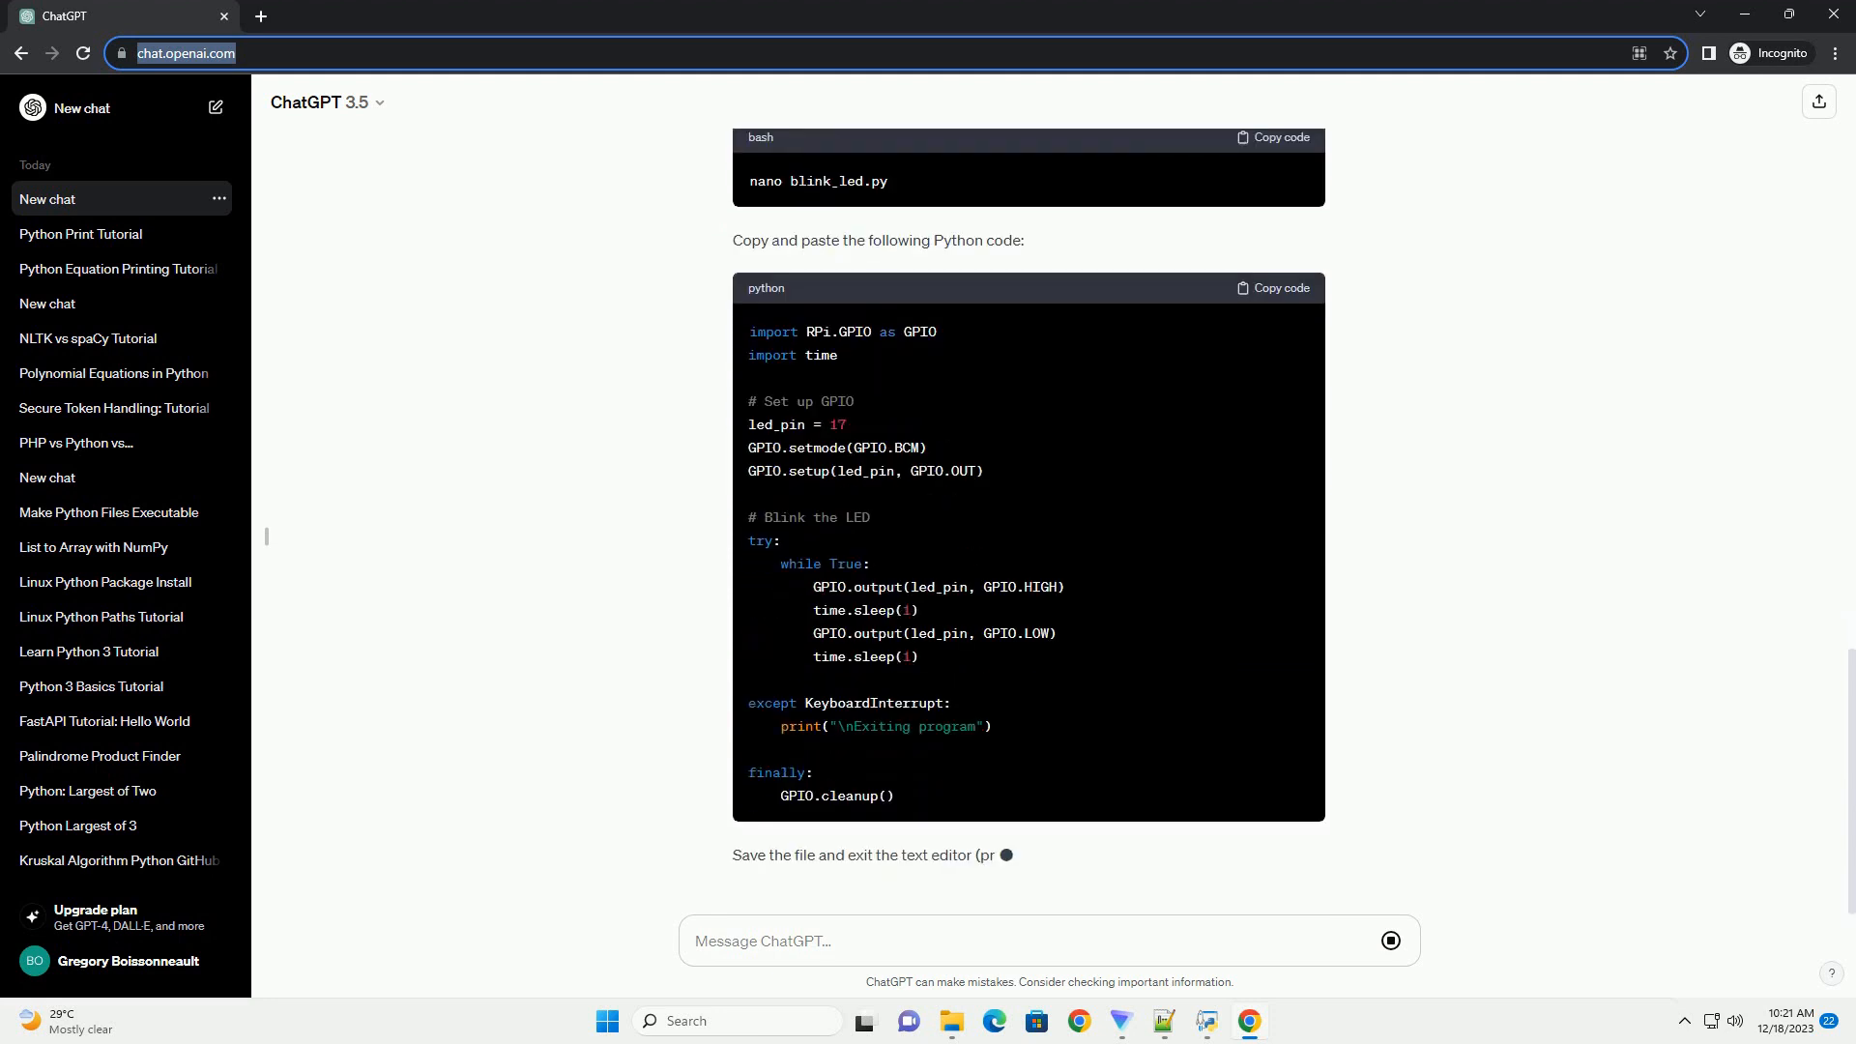
scroll(down, 3)
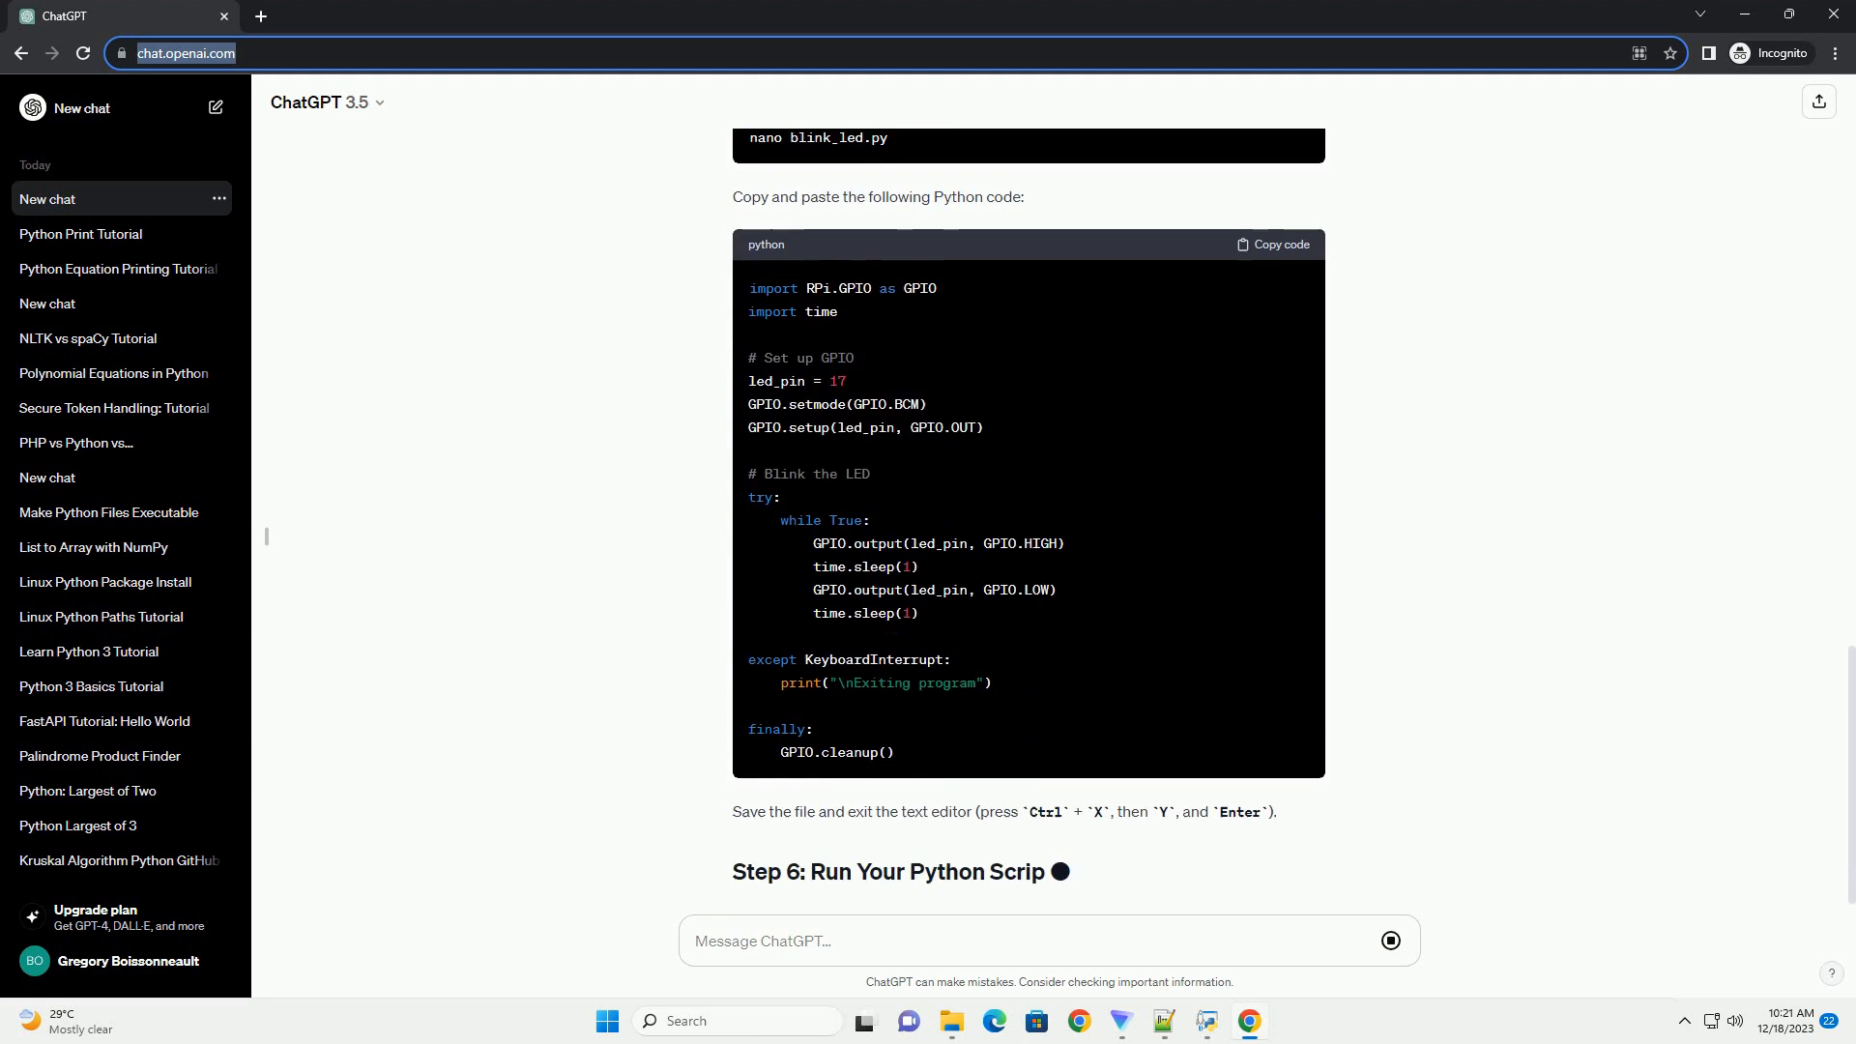
scroll(down, 3)
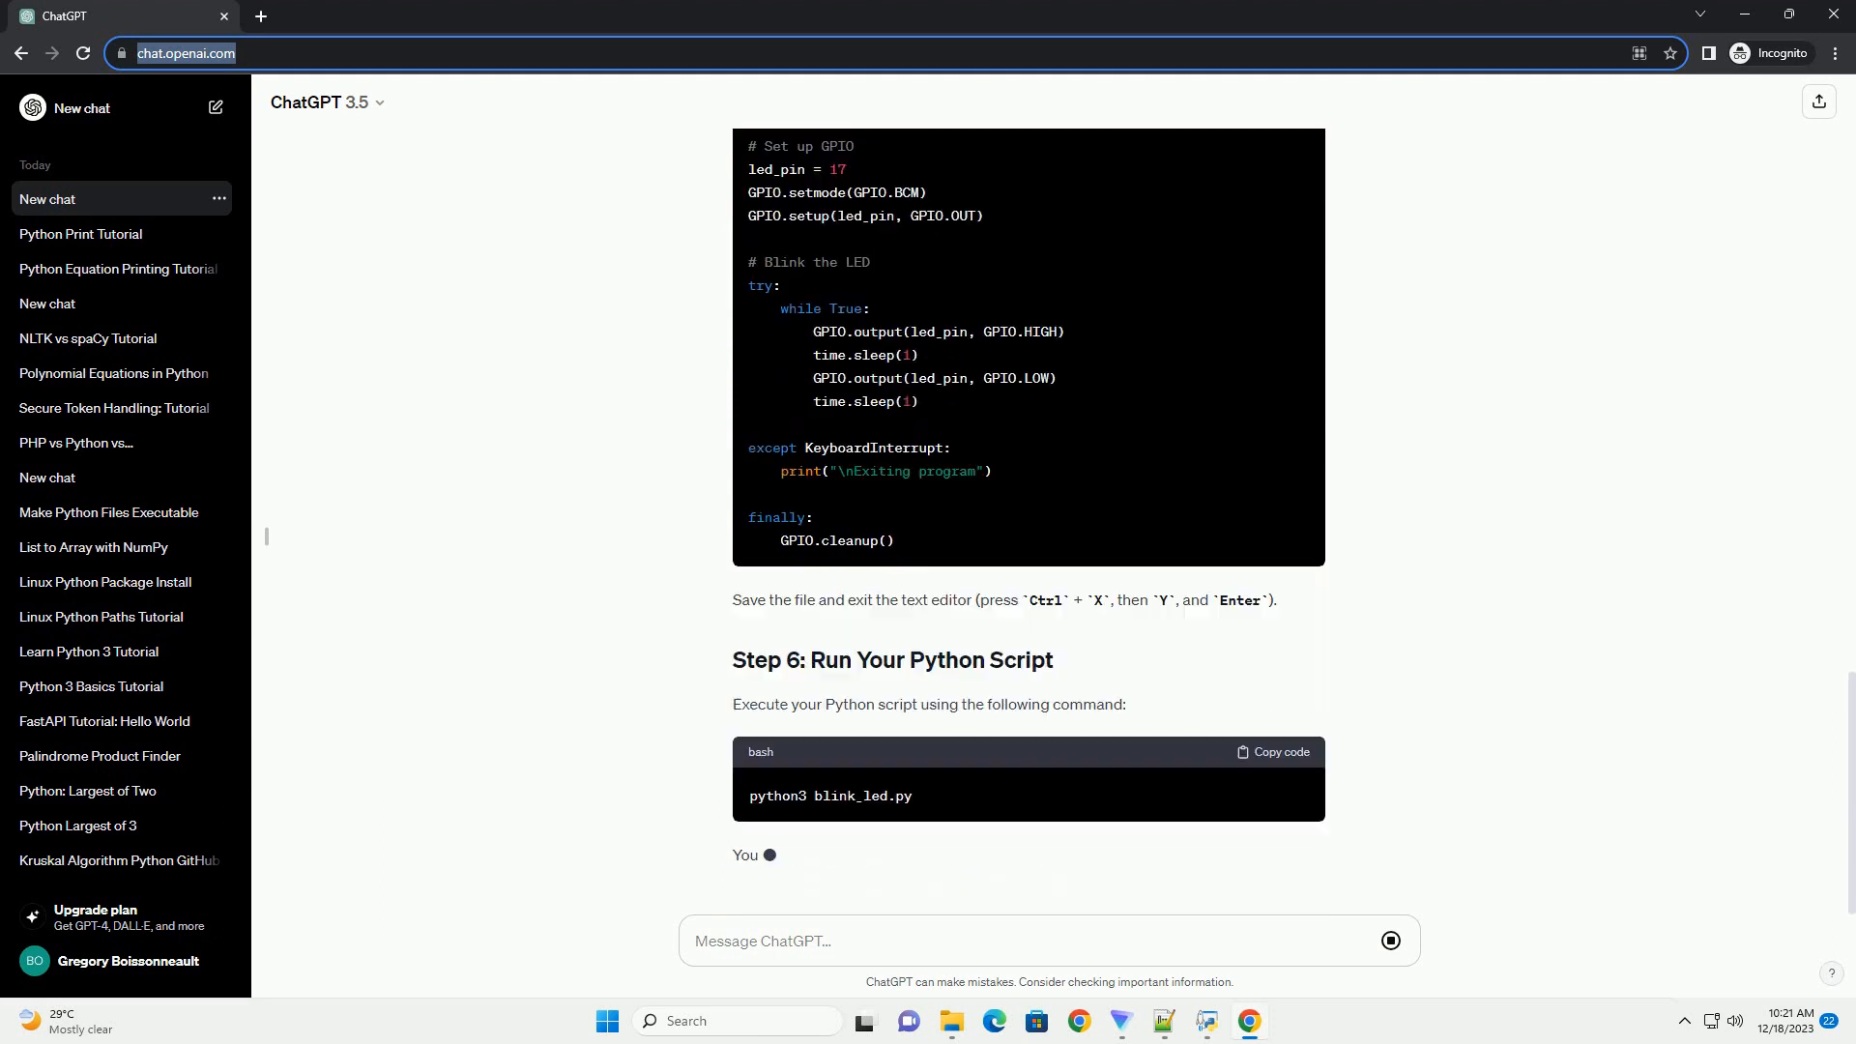
- Reach the tutorial's Conclusion and select the chat now titled Raspberry Pi in the sidebar
scroll(down, 3)
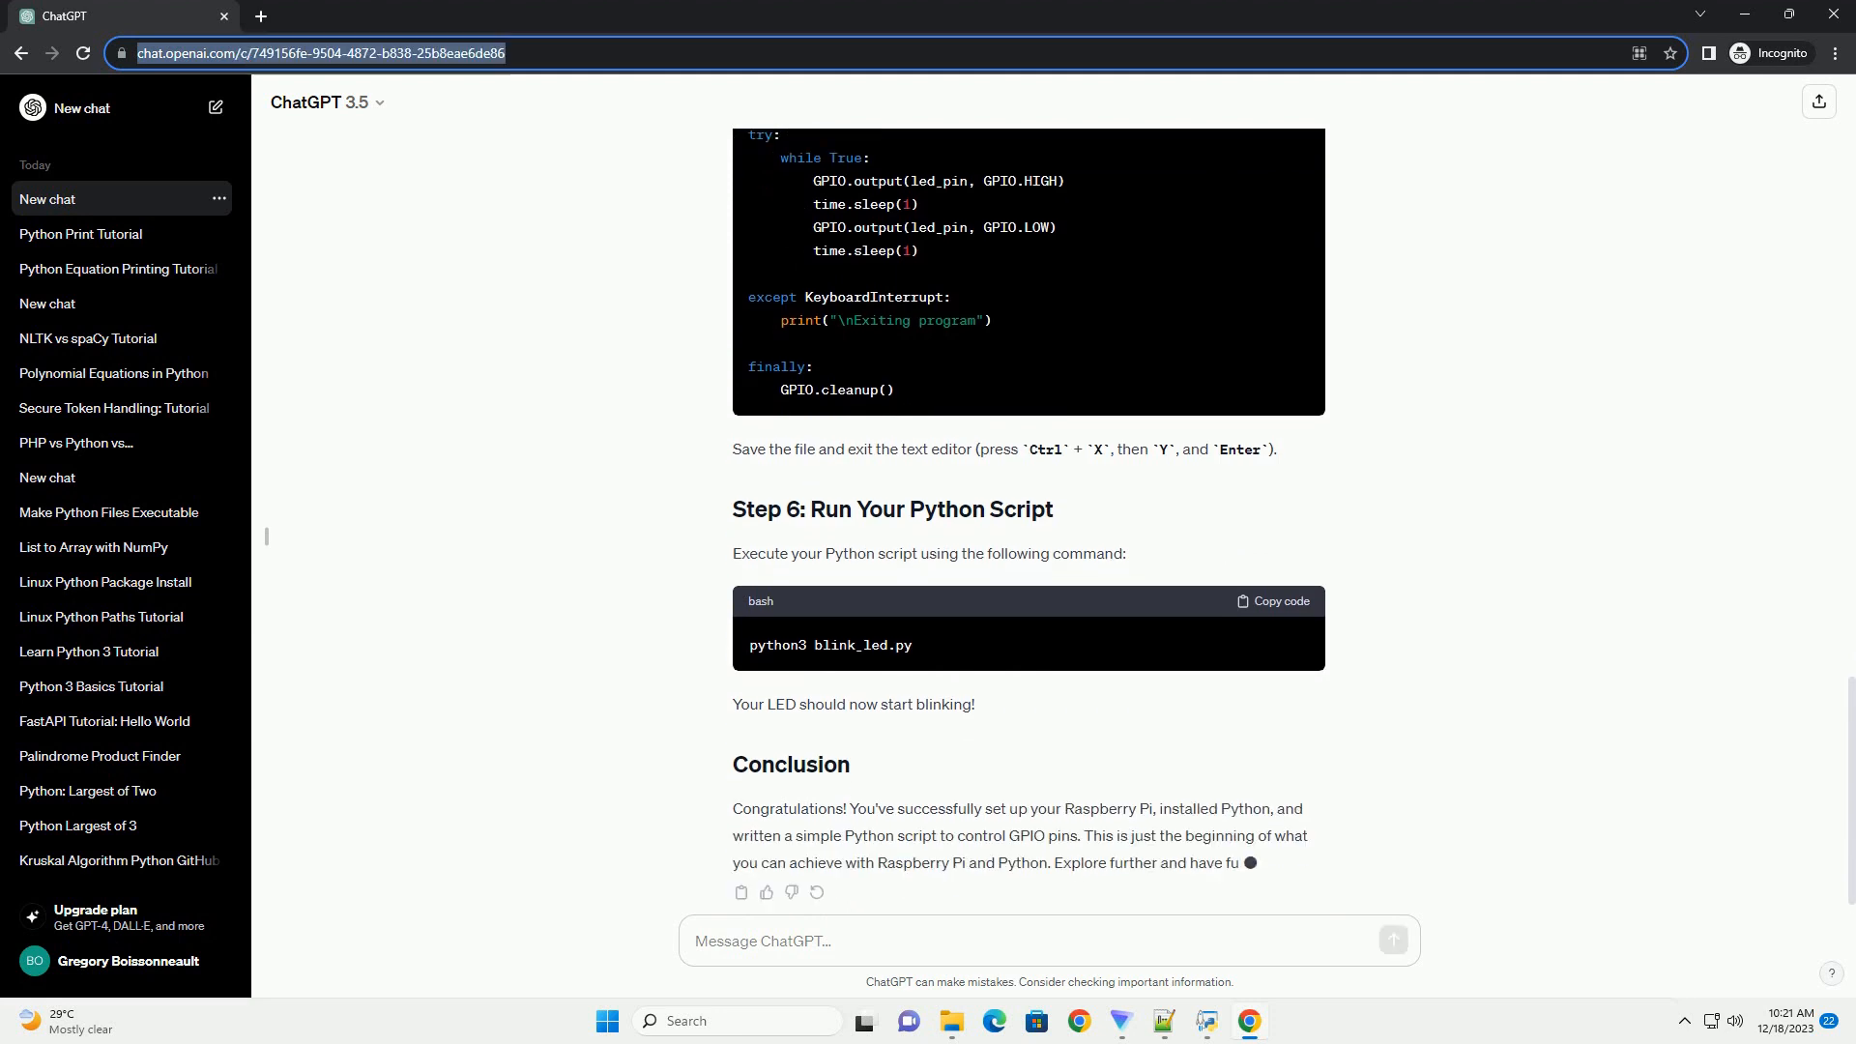
scroll(down, 3)
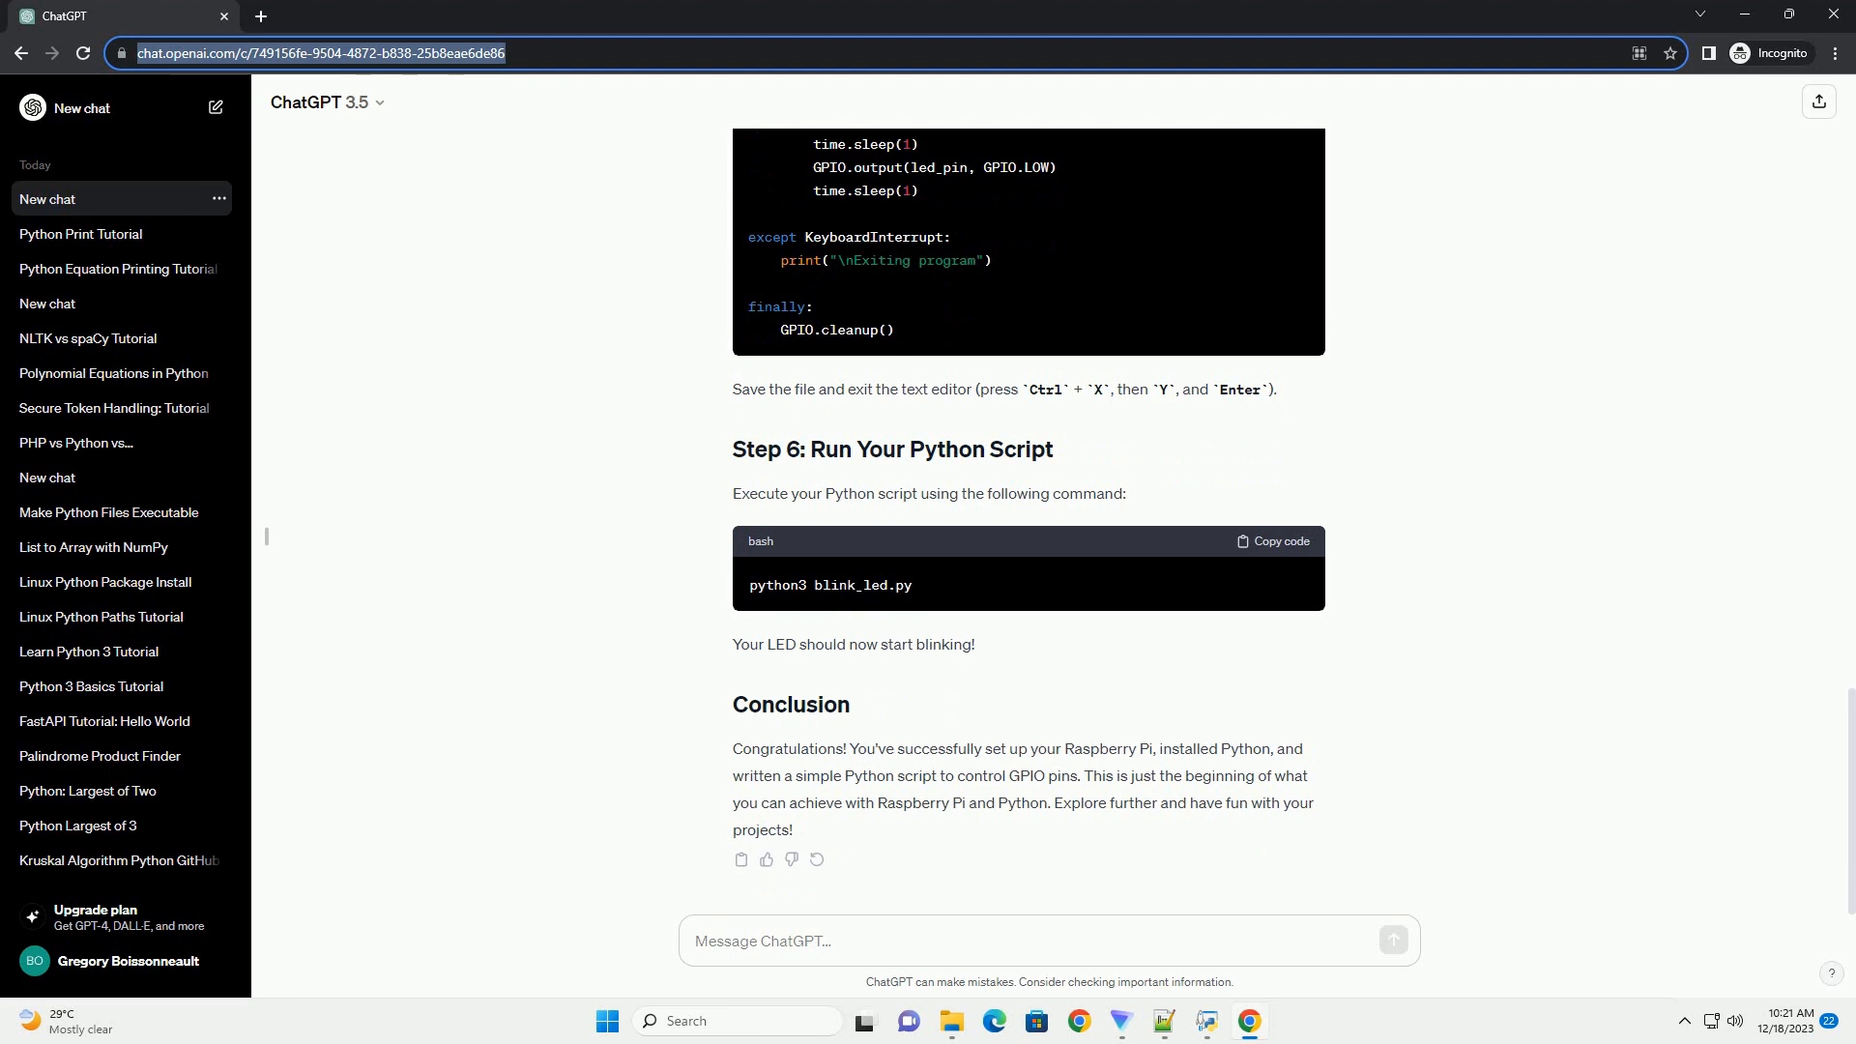
click(58, 197)
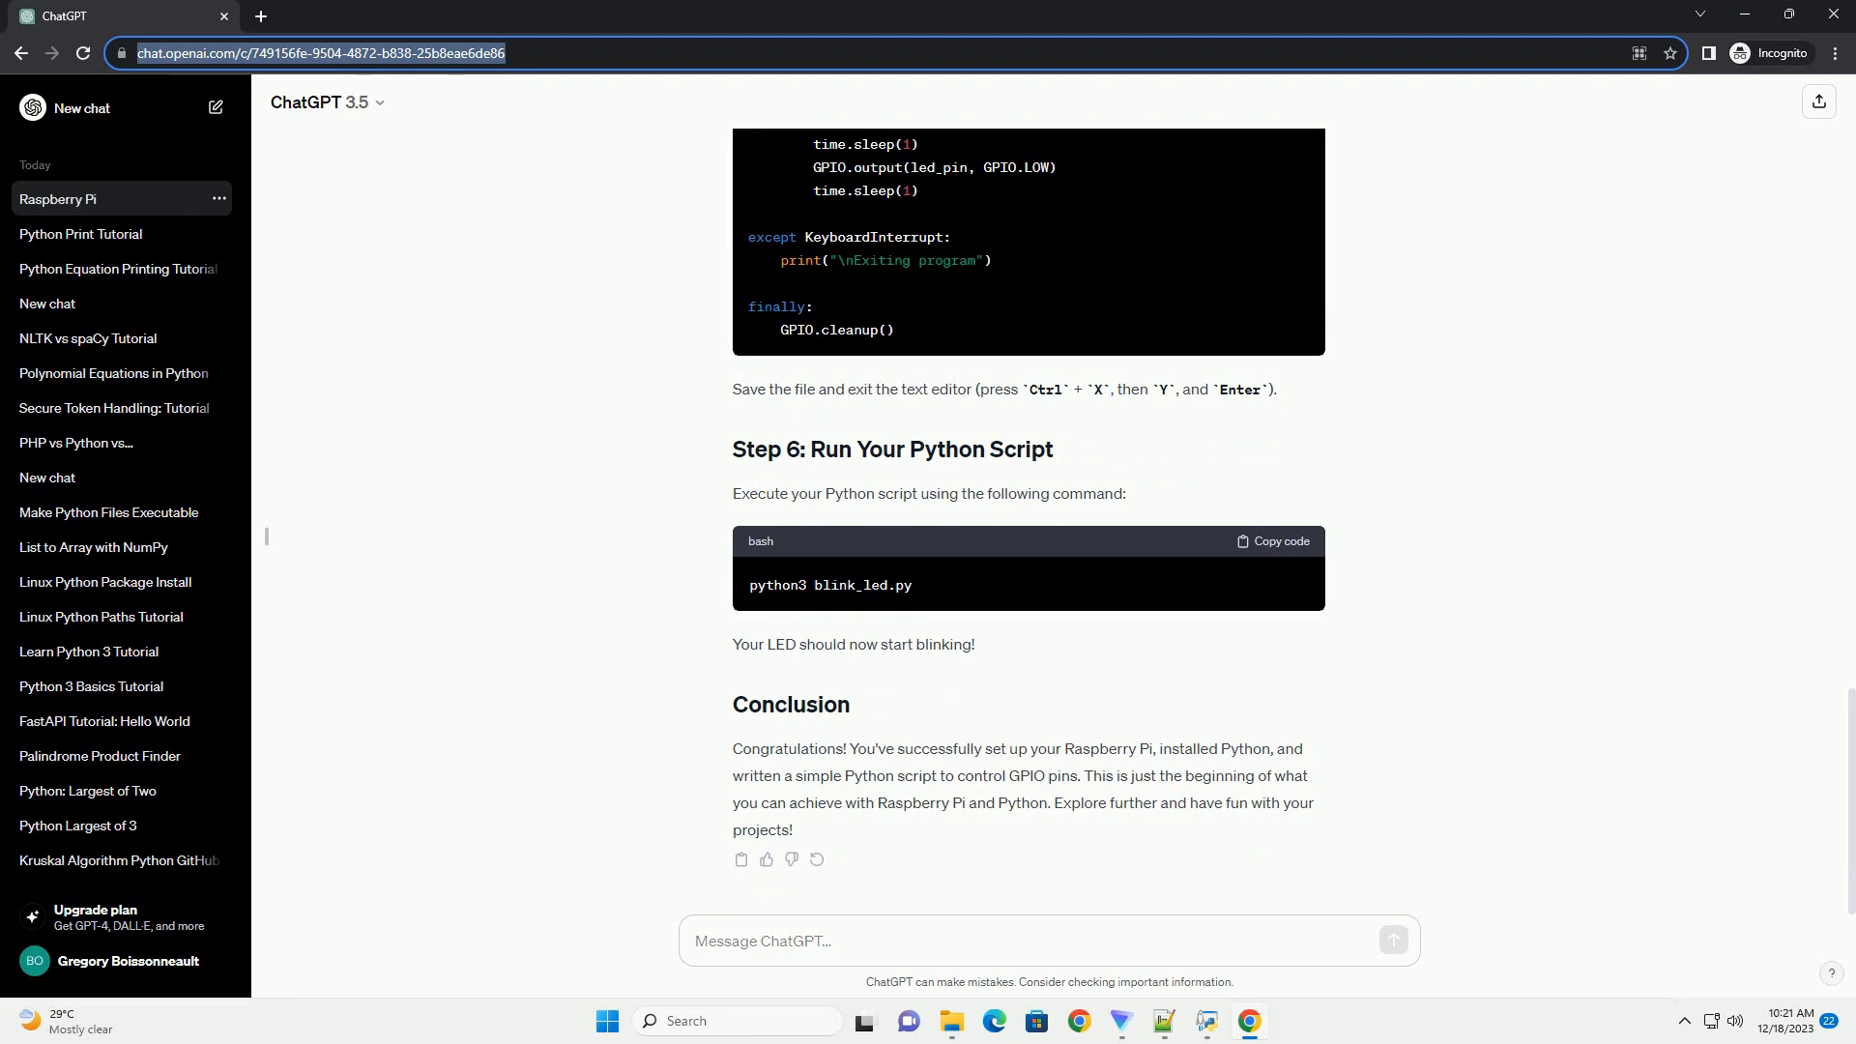